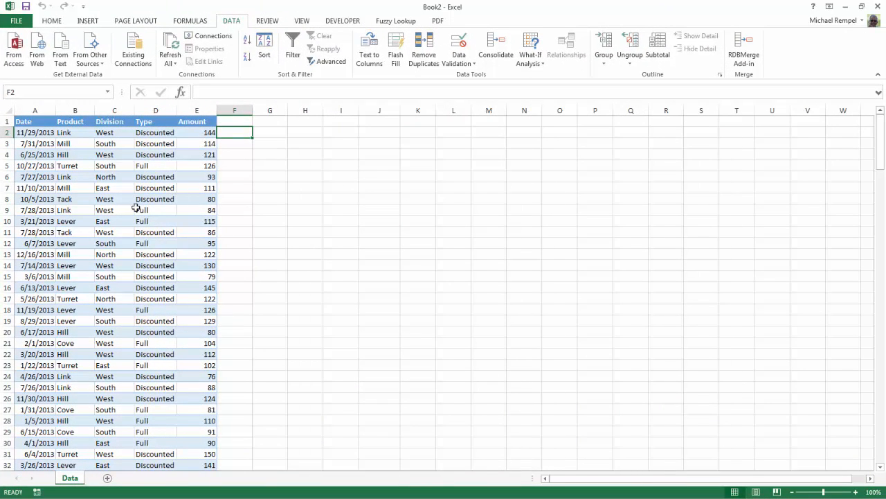
Step: Insert a PivotTable from the sales records onto a new sheet, Sheet4
left_click(155, 210)
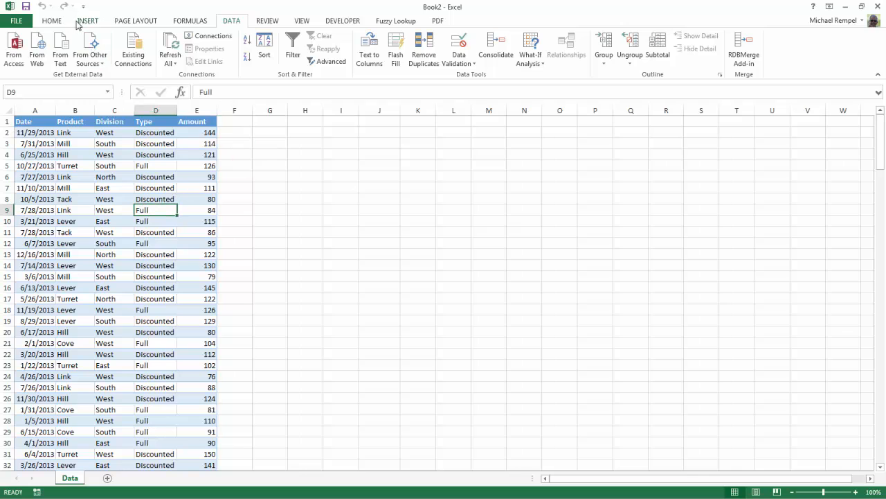
left_click(13, 54)
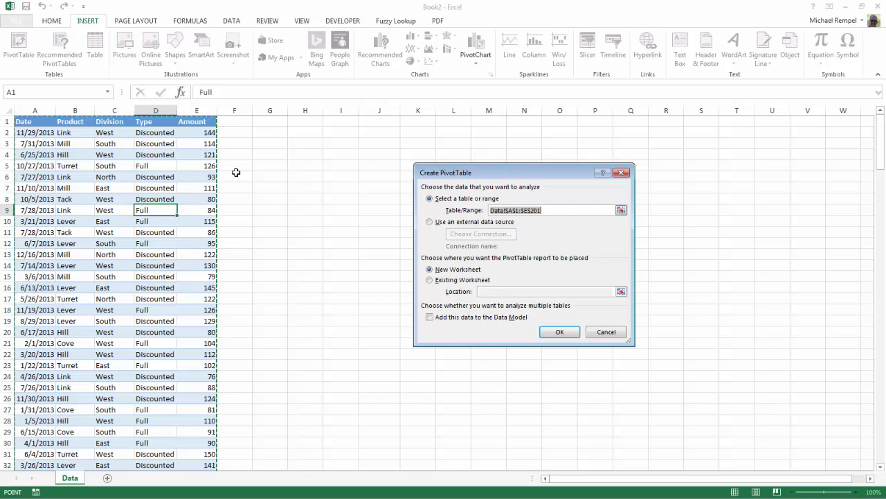
left_click(559, 332)
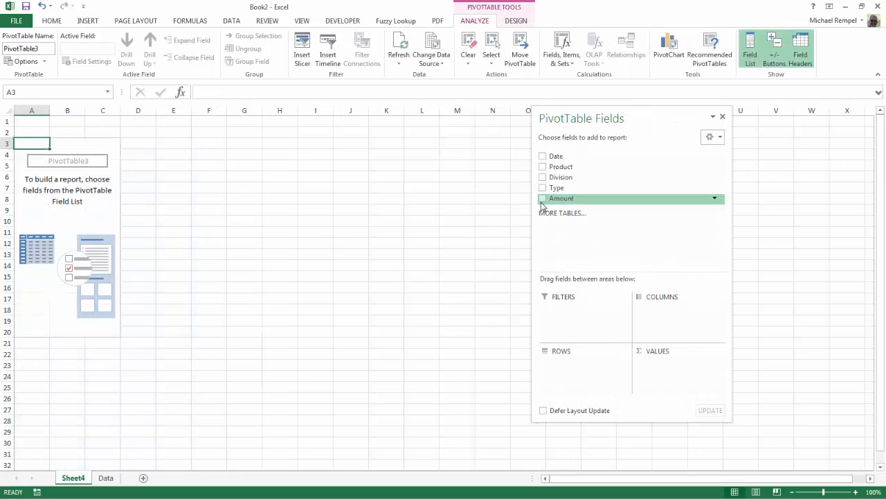
Step: Add Amount as summed values, Type as report filter, and Division, then hide the field list
left_click(543, 198)
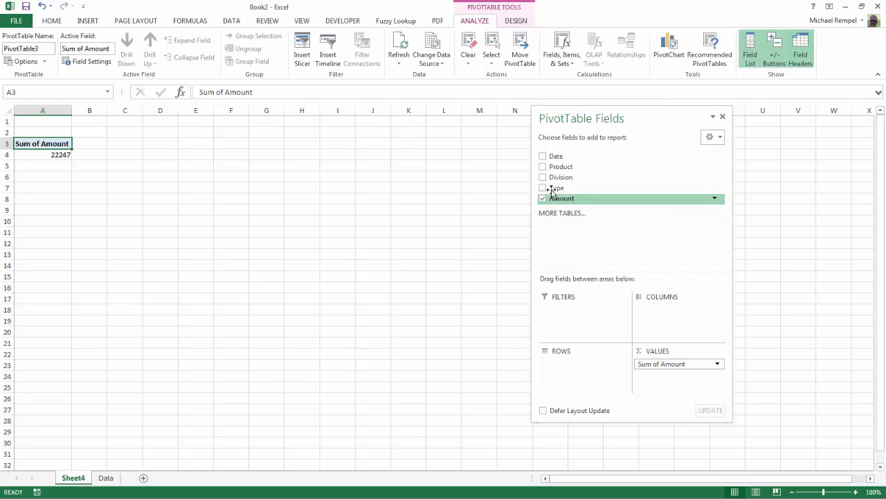
mouse_move(558, 187)
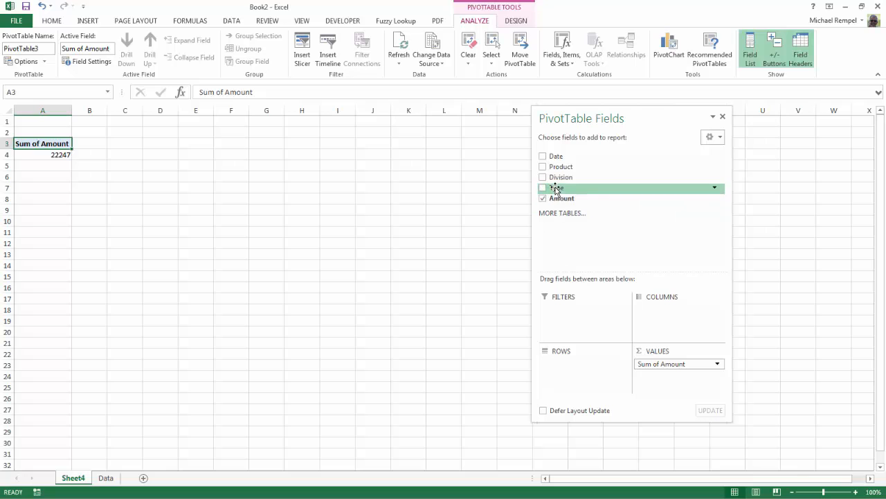
left_click(543, 188)
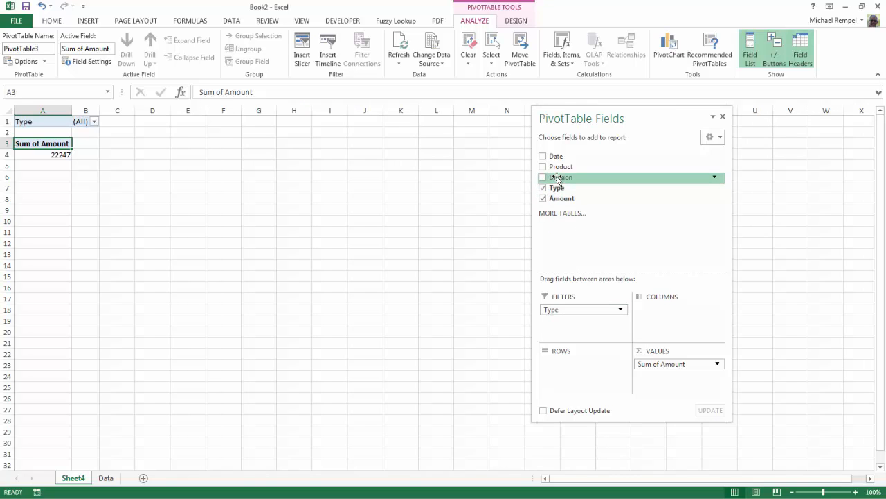
left_click(543, 166)
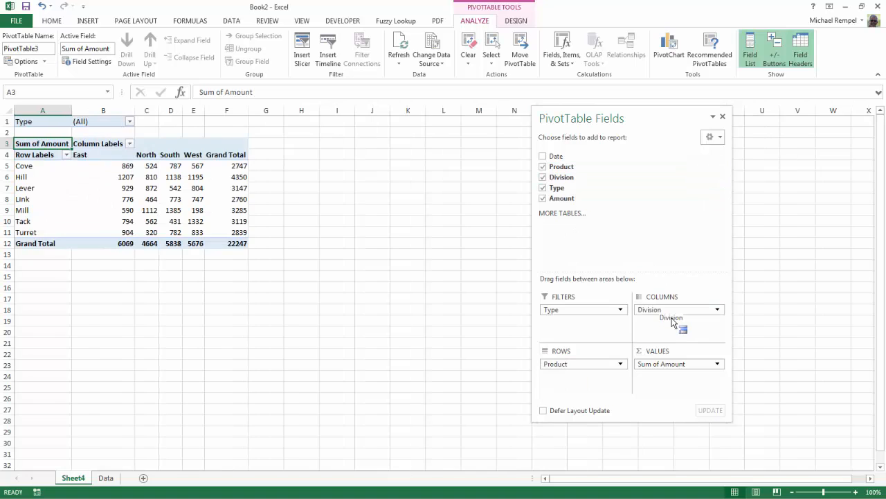
mouse_move(729, 135)
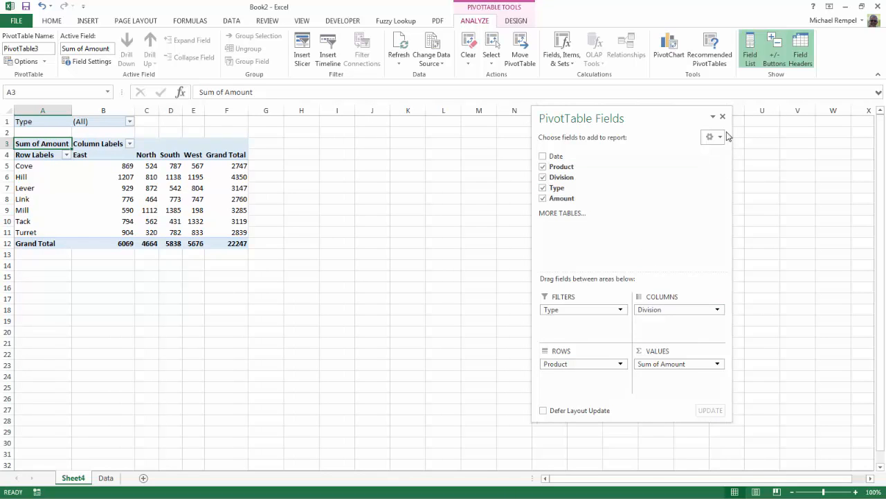
left_click(748, 45)
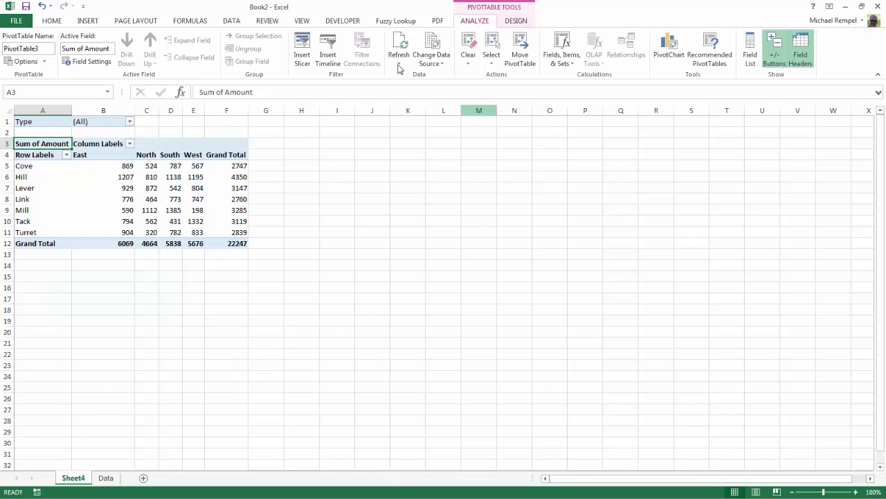
Step: Apply the tabular report layout so headers read Product and Division
left_click(514, 20)
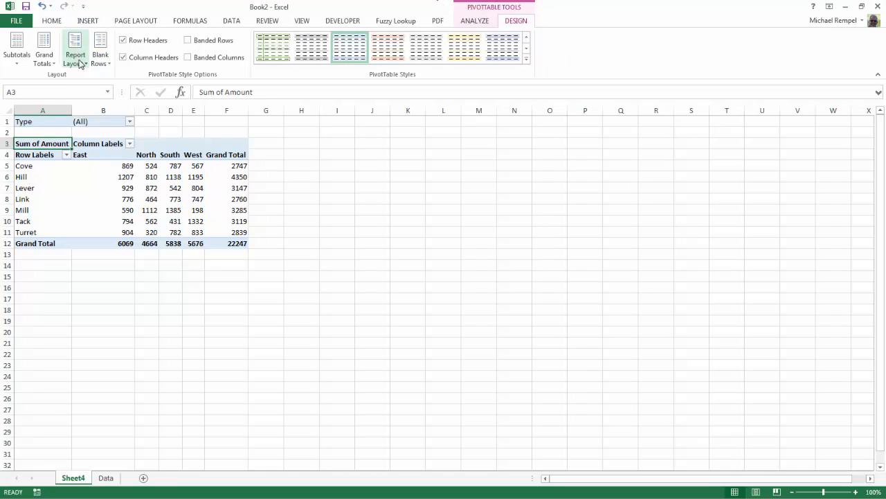
mouse_move(103, 132)
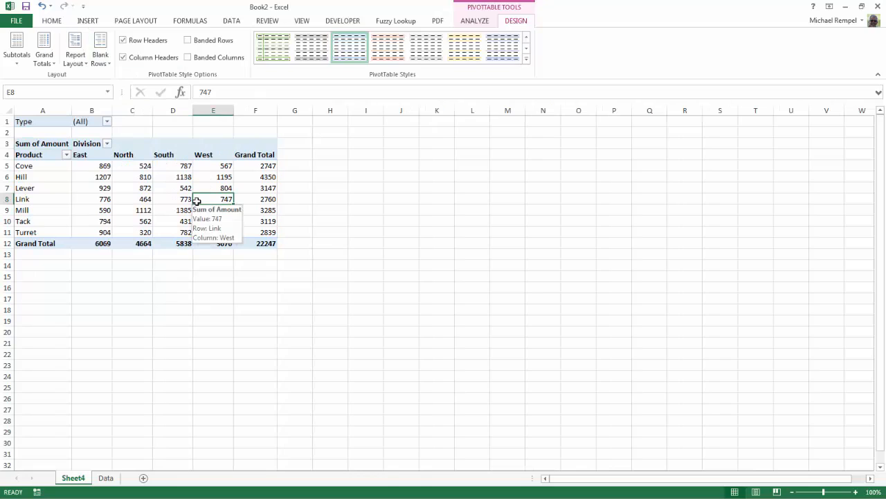
mouse_move(355, 379)
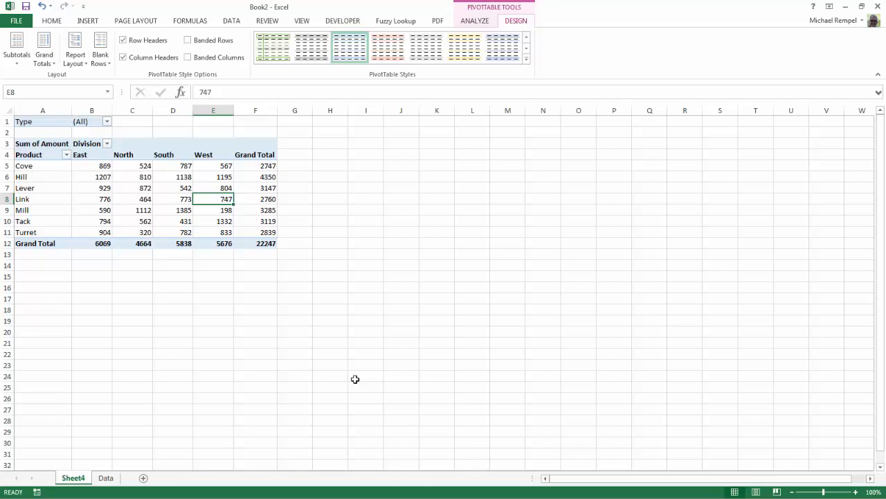
mouse_move(306, 356)
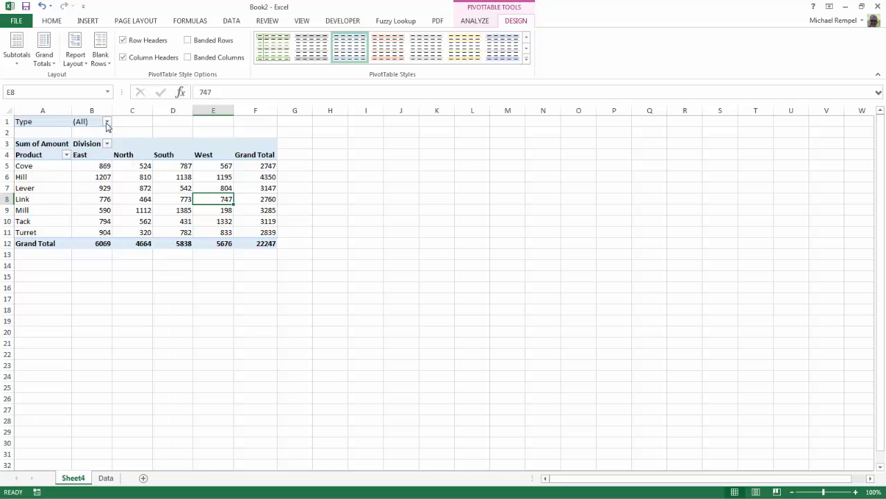
mouse_move(225, 188)
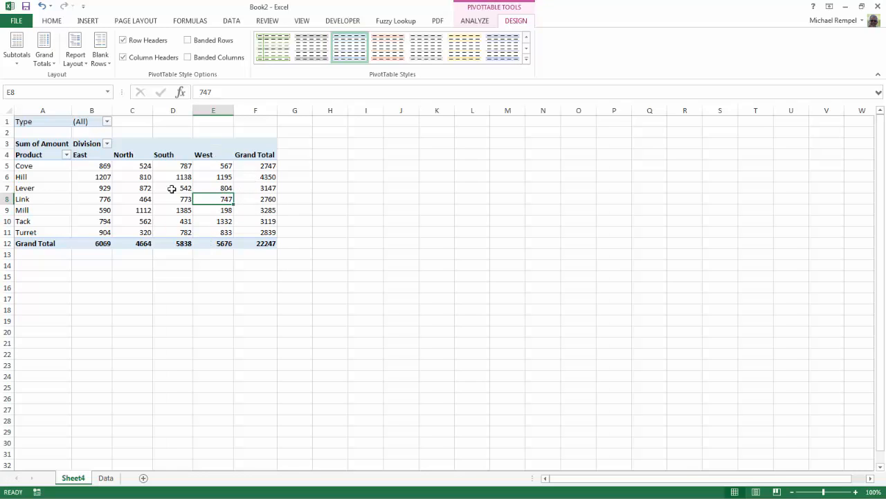
mouse_move(232, 300)
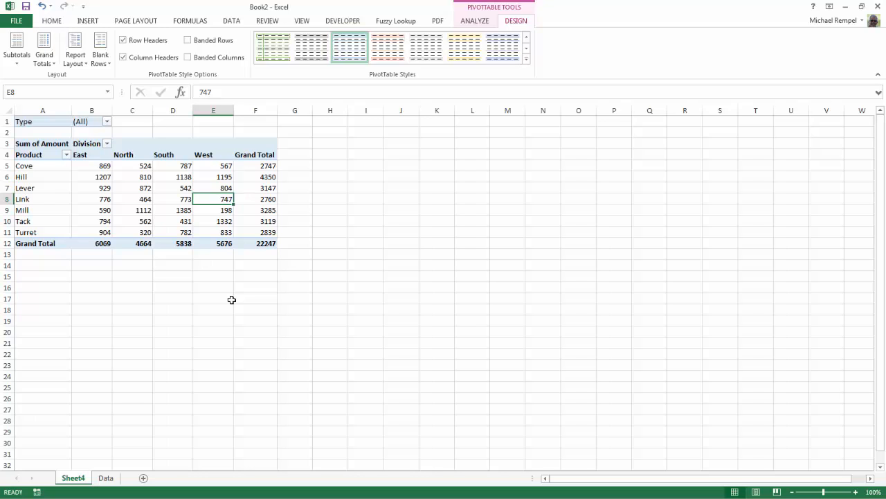
left_click(232, 20)
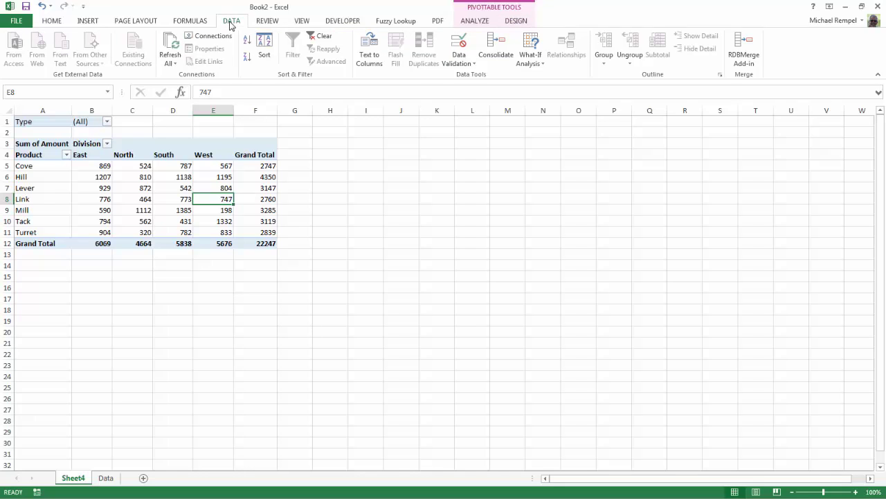
mouse_move(292, 45)
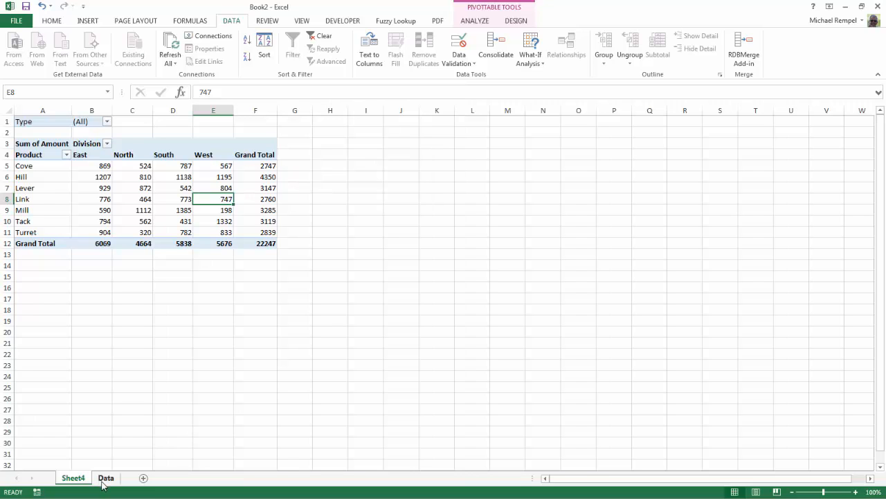
Step: Switch to the Data sheet listing Date, Product, Division, Type and Amount
left_click(105, 477)
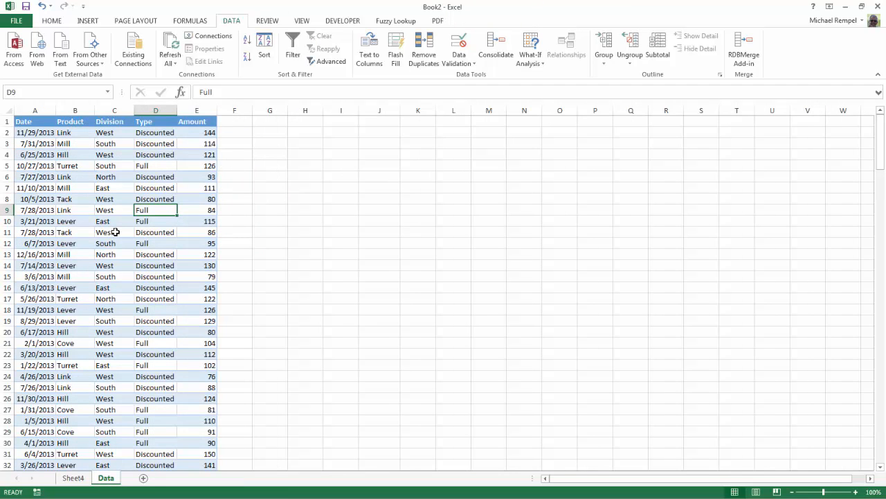
mouse_move(151, 177)
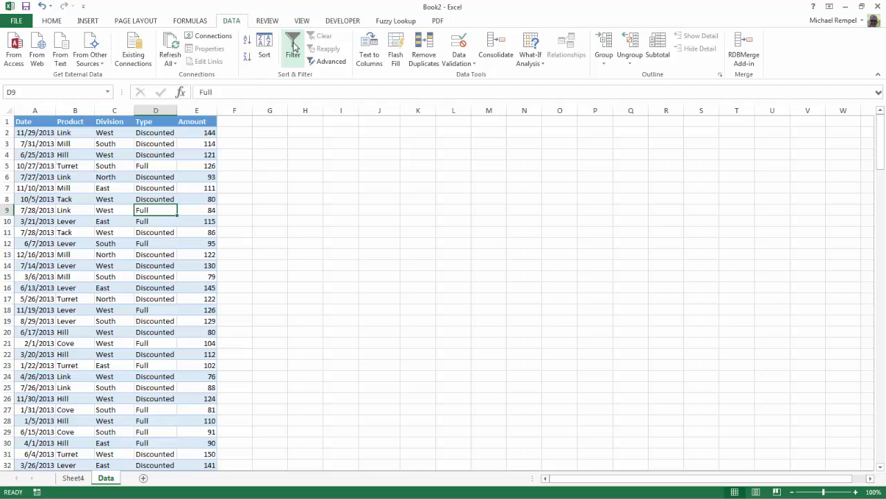
Step: Toggle the filter arrows on and off for the Data table headers
left_click(292, 48)
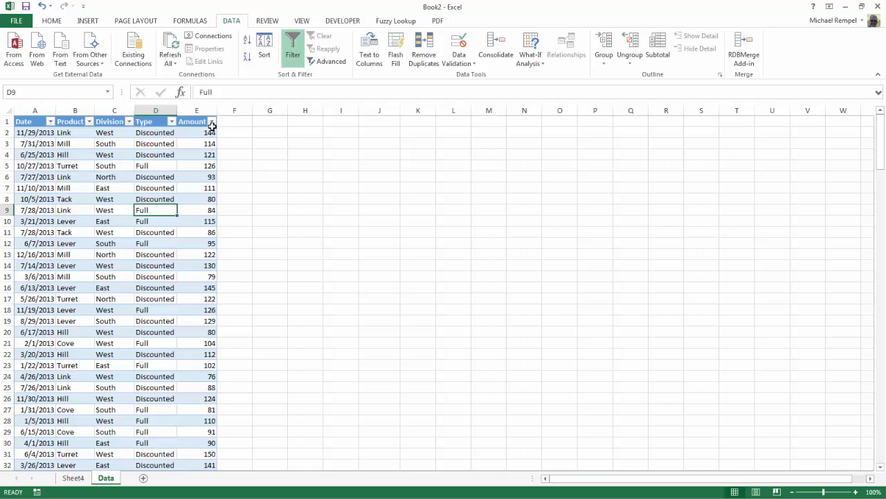
left_click(292, 44)
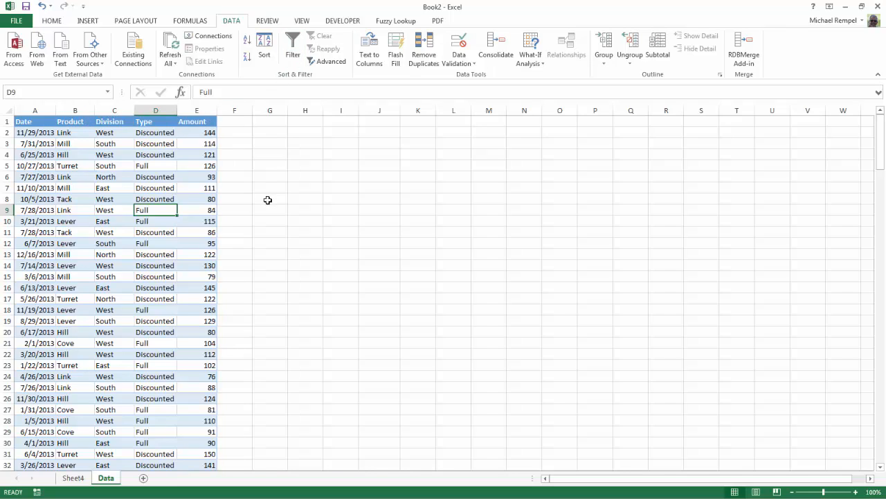
left_click(155, 199)
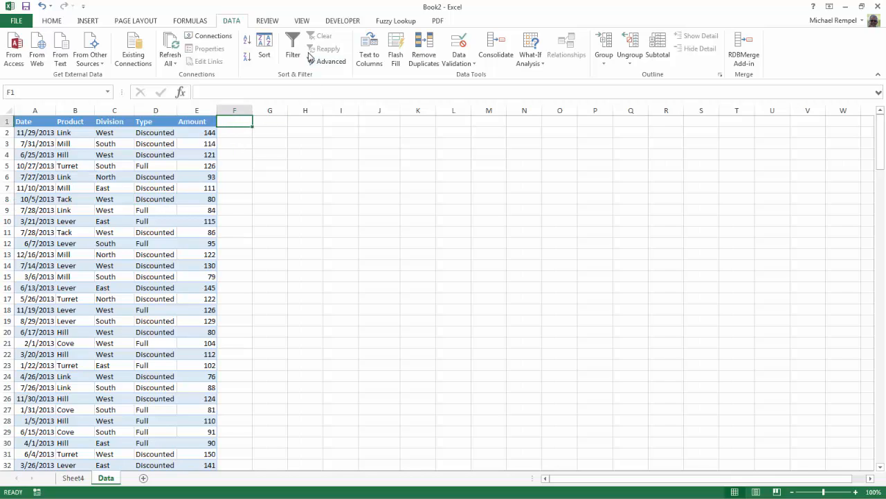
left_click(291, 48)
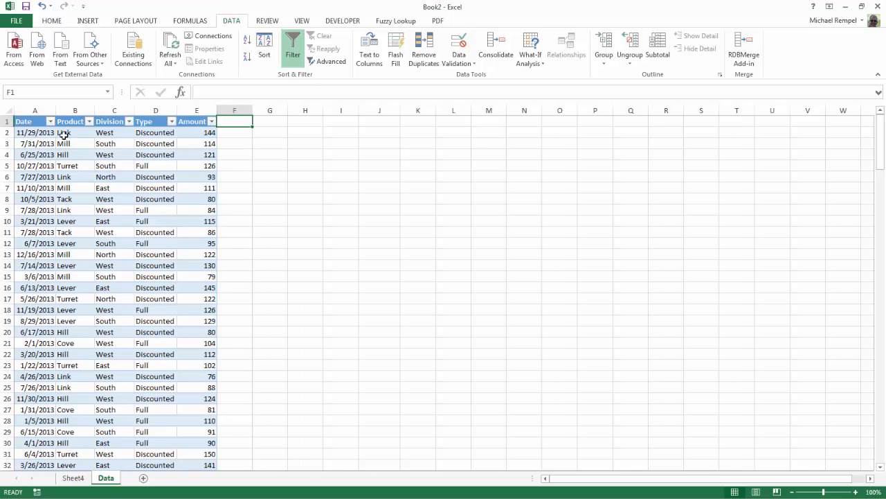
mouse_move(152, 215)
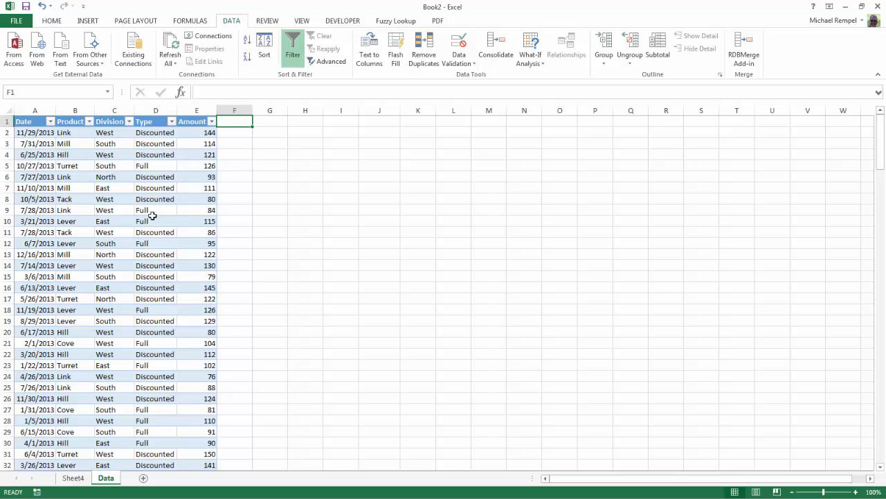
left_click(292, 47)
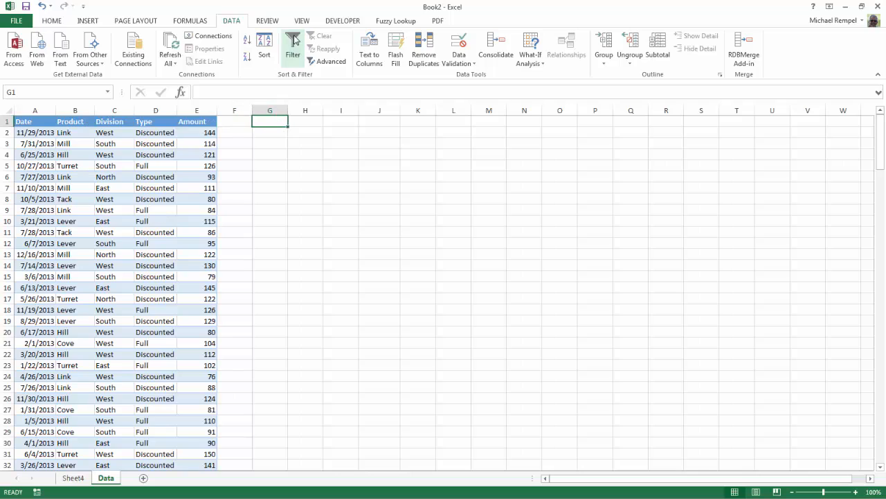
Step: Try Filter from an empty adjacent cell, dismiss the error, and return to Sheet4
left_click(292, 48)
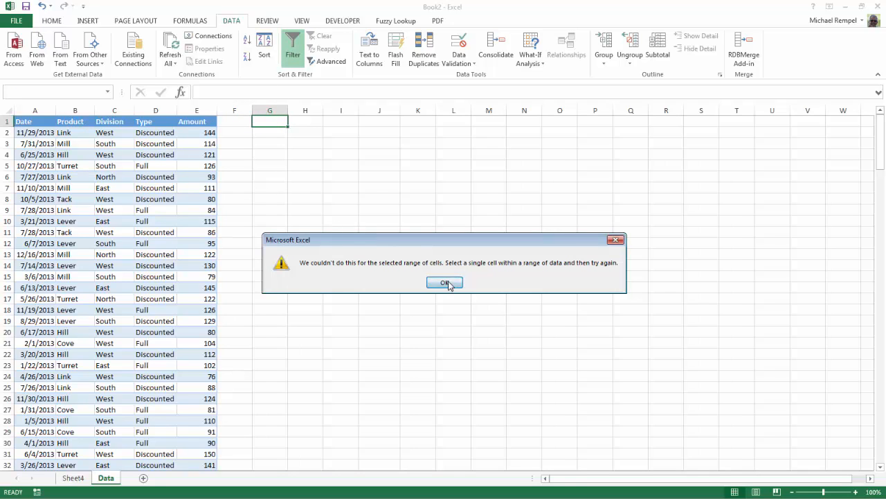
left_click(444, 282)
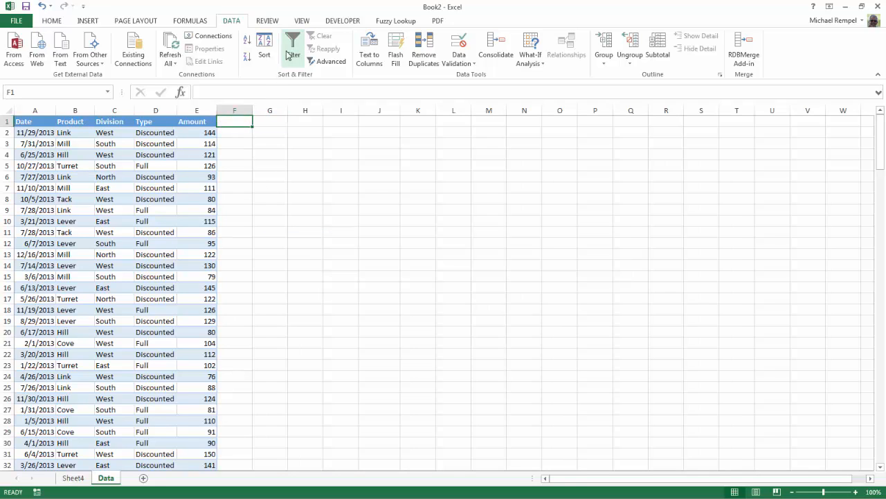
left_click(291, 48)
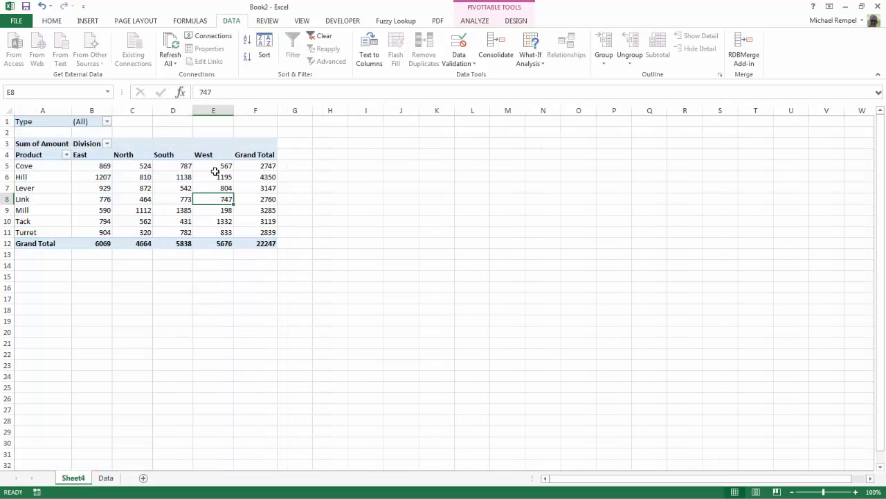
mouse_move(292, 43)
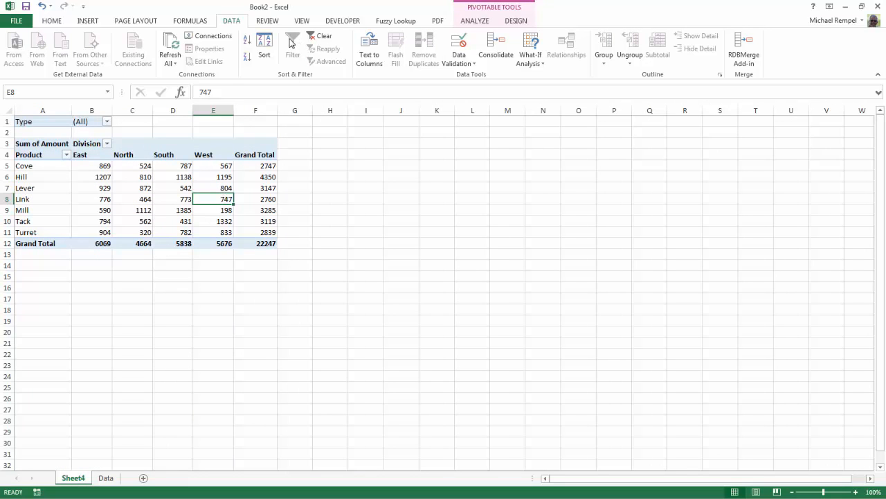
mouse_move(297, 258)
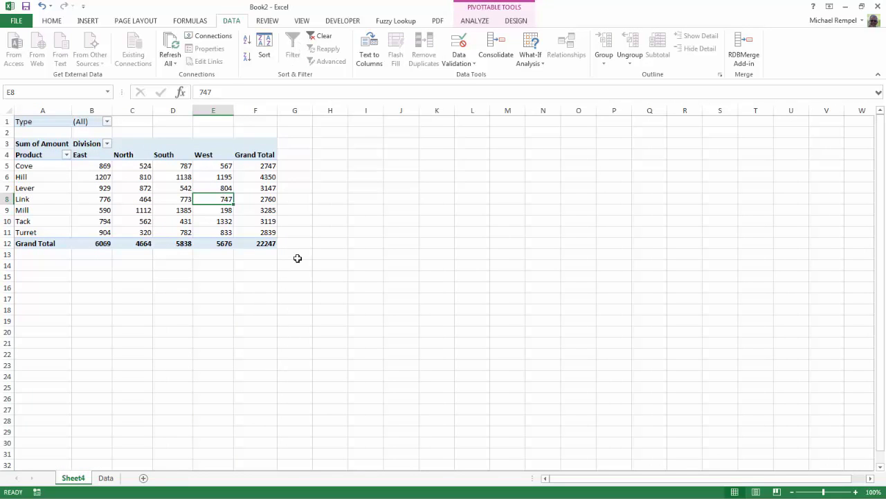
Step: Select G4 beside the pivot header row and turn on filter arrows
left_click(294, 154)
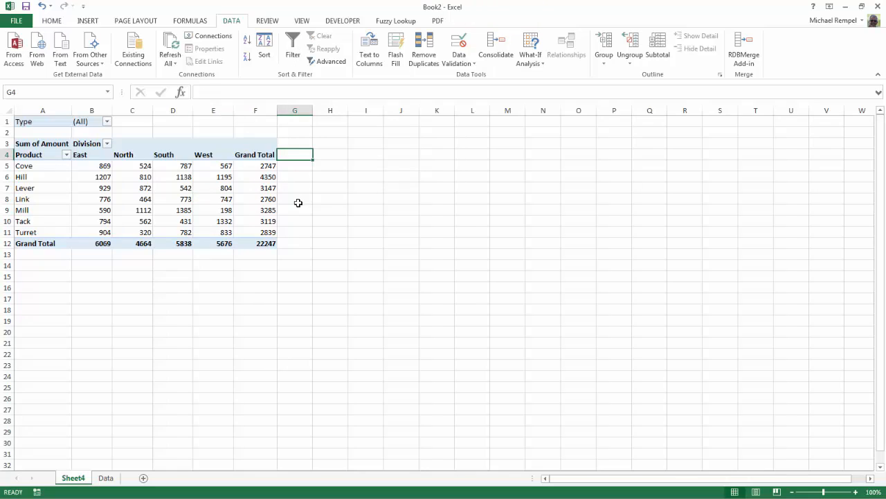
mouse_move(294, 212)
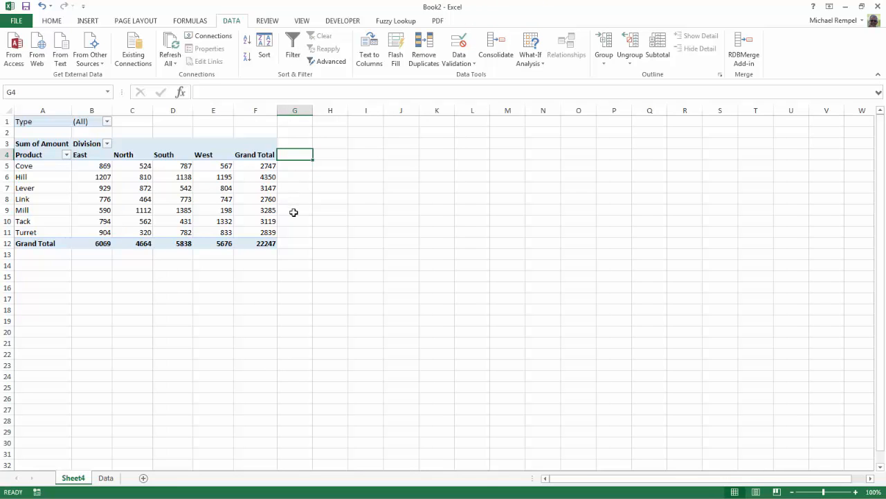
mouse_move(292, 43)
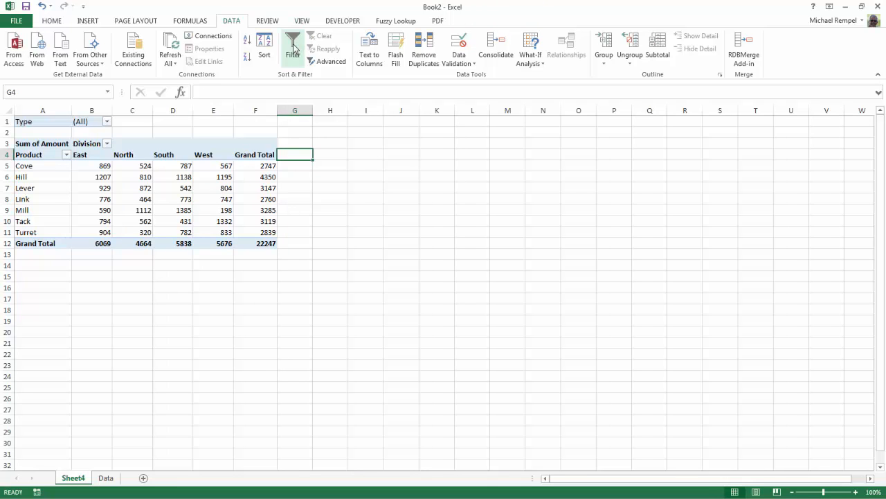
left_click(293, 49)
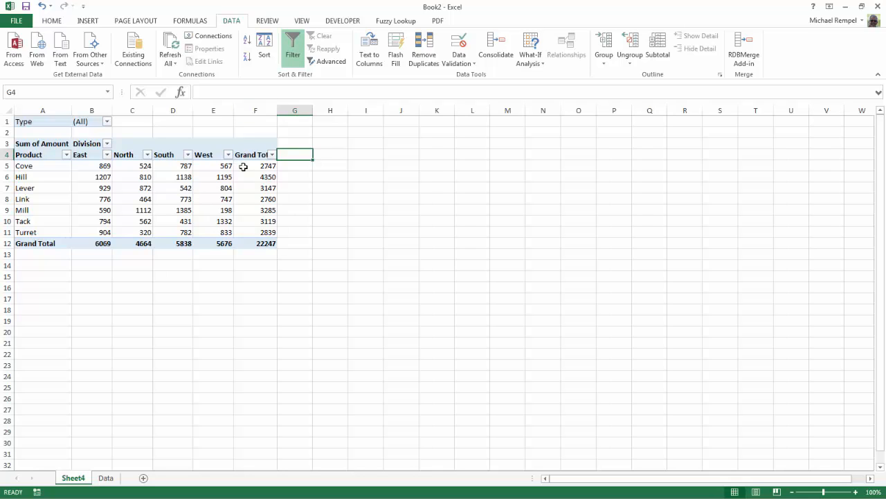
mouse_move(242, 203)
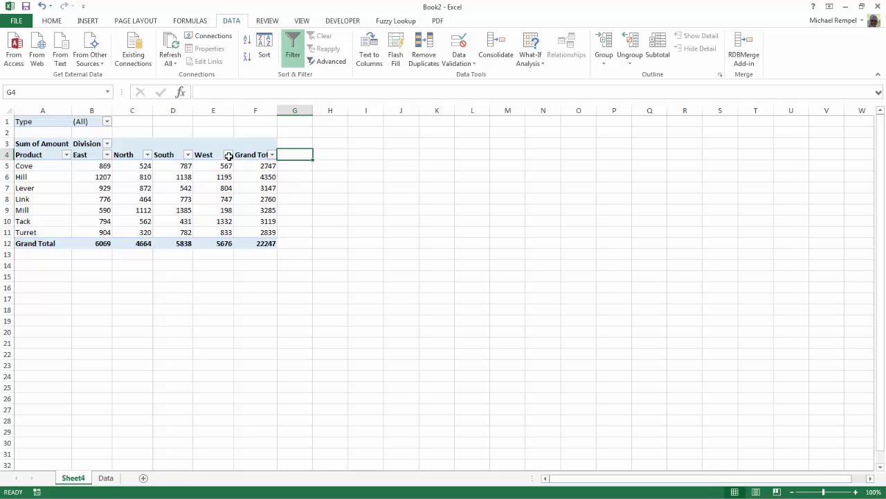
Step: Filter the West column to values greater than 750, leaving Hill, Lever, Tack and Turret
left_click(227, 154)
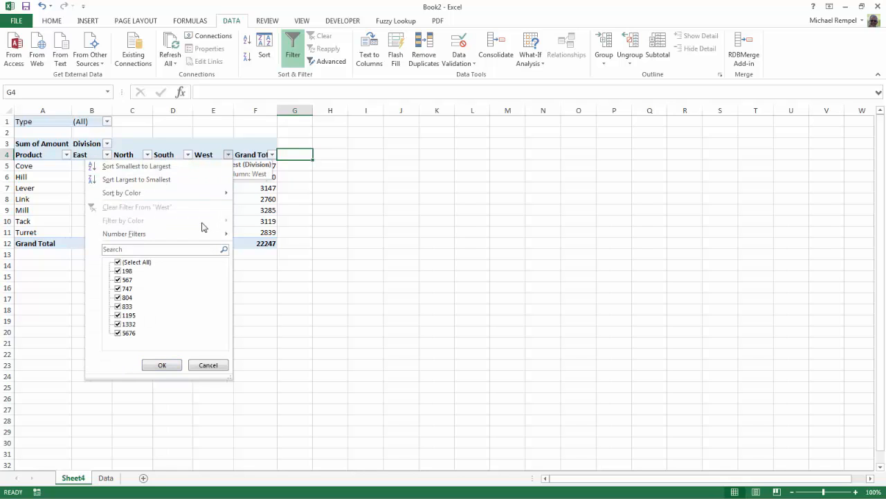
left_click(124, 233)
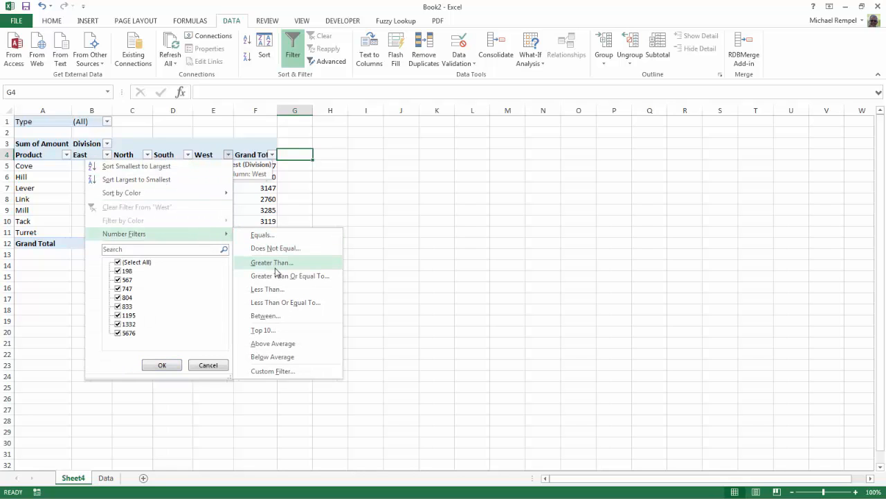
left_click(271, 262)
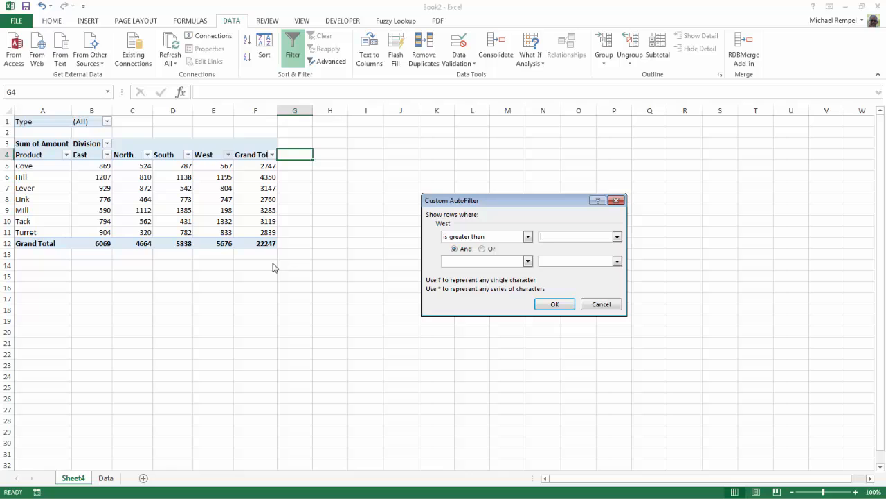
type("750")
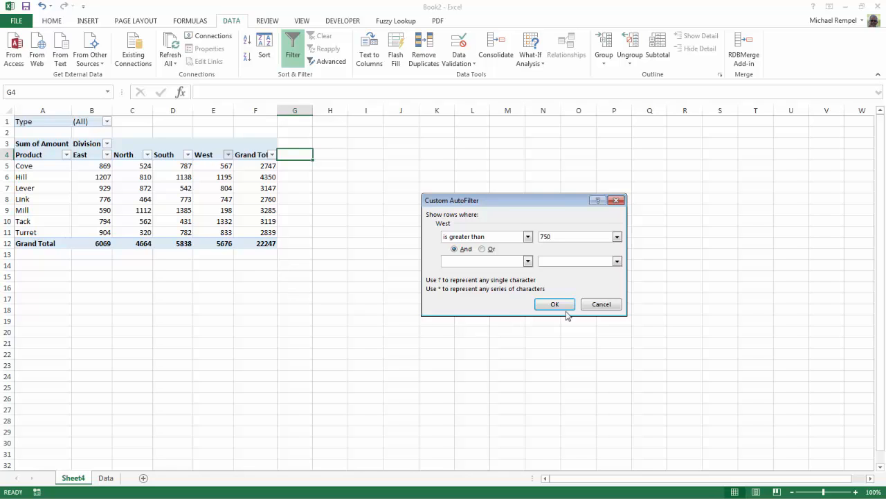
left_click(555, 304)
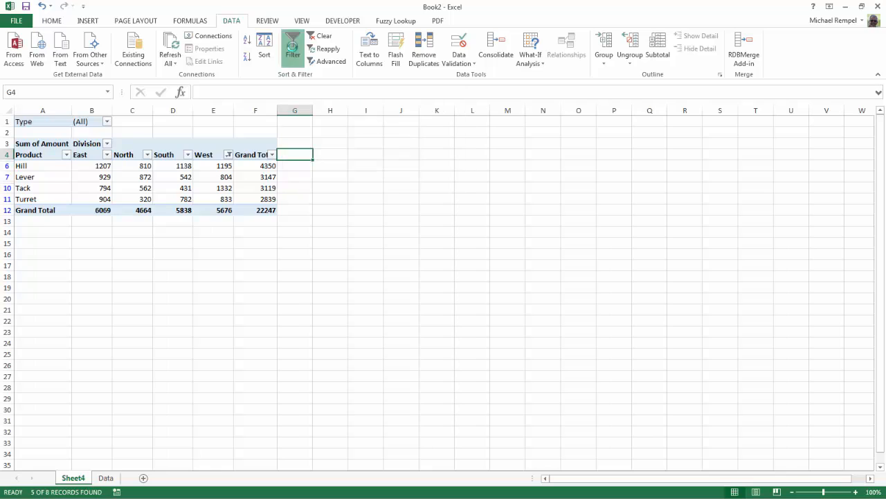
Step: Remove the West filter, dismiss the Filter error from H4, and restore header arrows
left_click(291, 49)
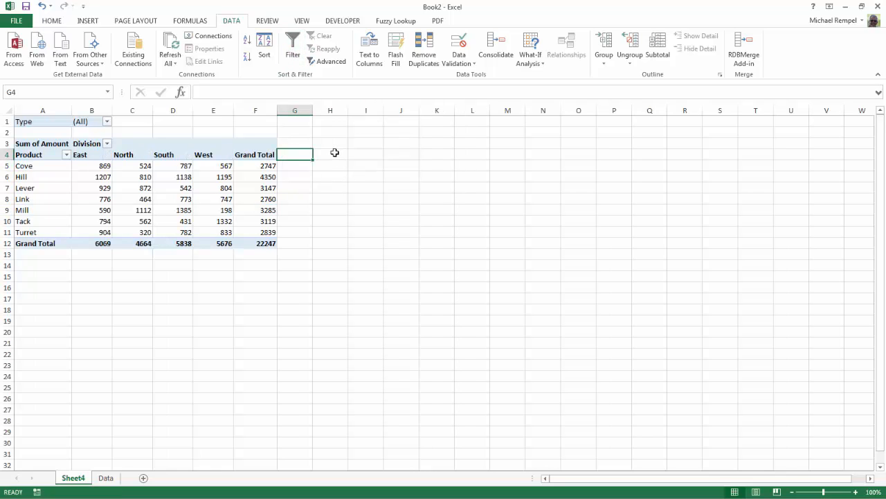
left_click(329, 154)
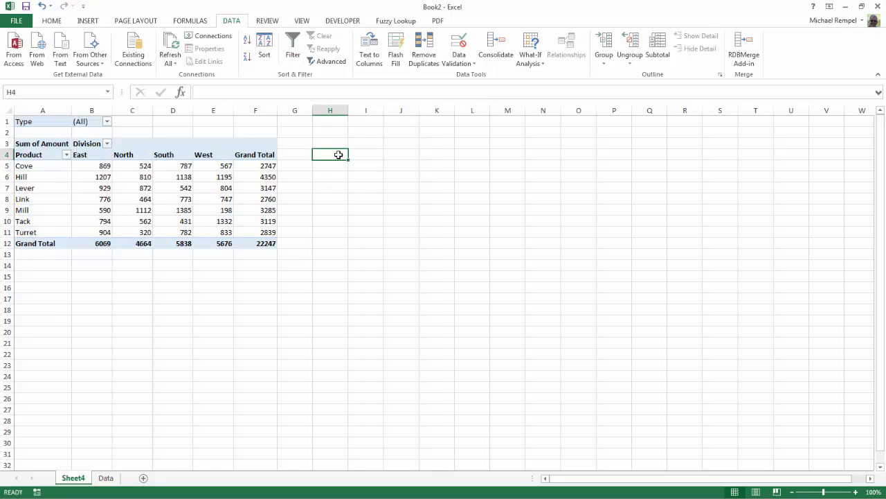
mouse_move(292, 45)
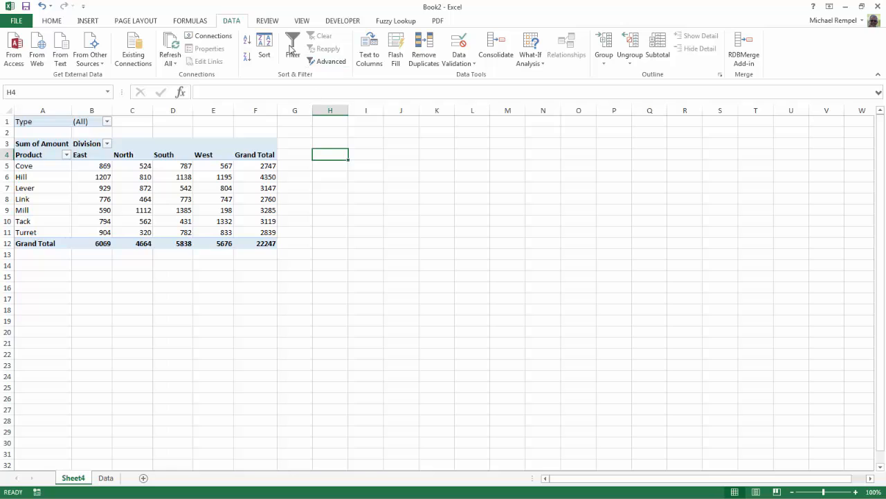
left_click(291, 49)
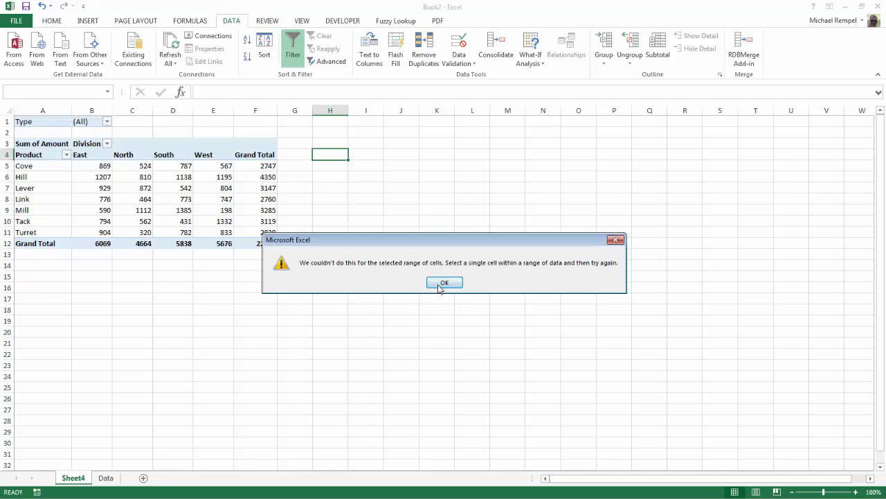
left_click(444, 282)
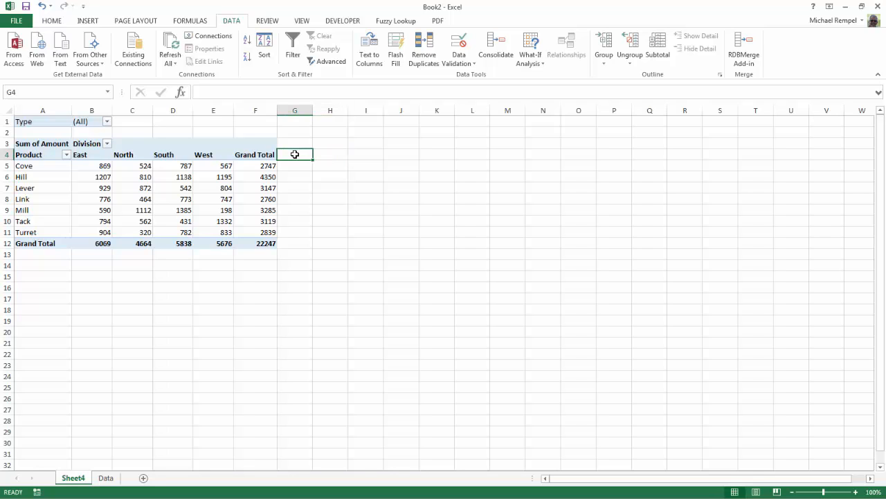
left_click(291, 42)
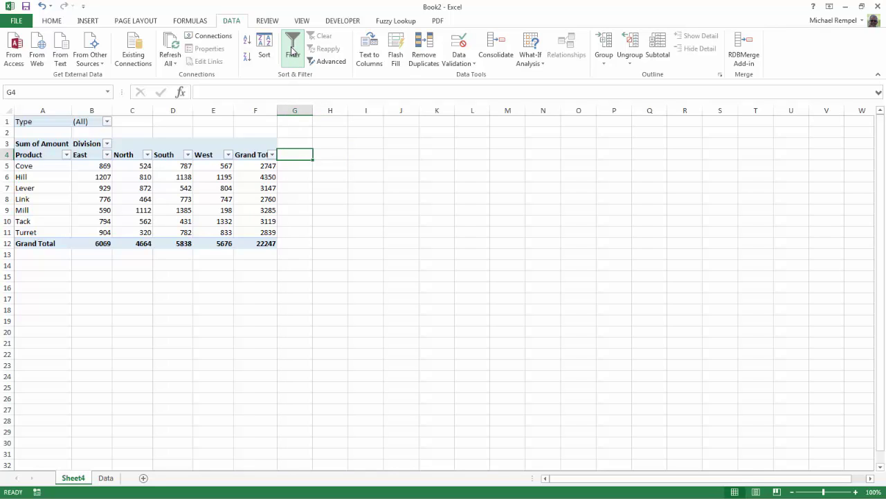
mouse_move(252, 165)
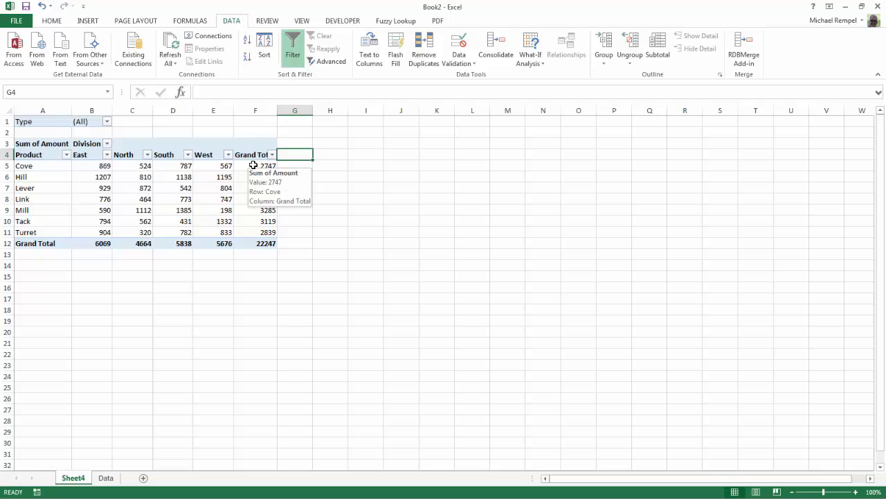